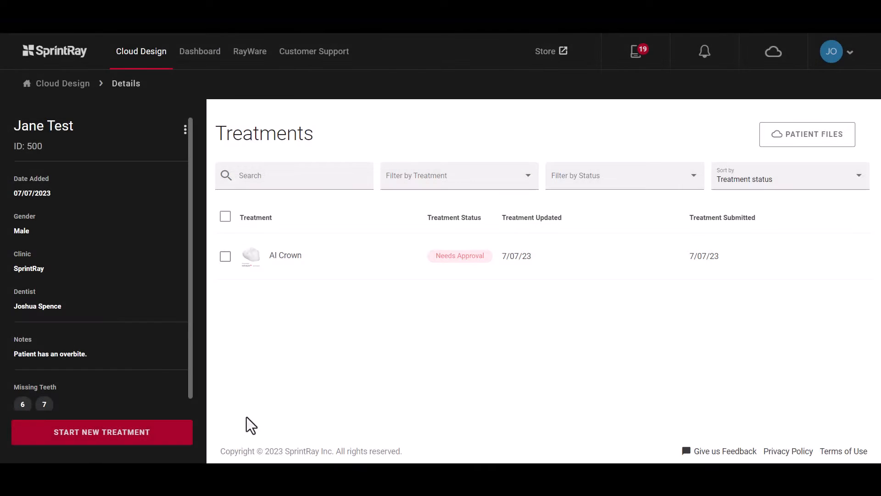
- Start a new treatment for Jane Test with Removable Dentures and continue to details
left_click(102, 432)
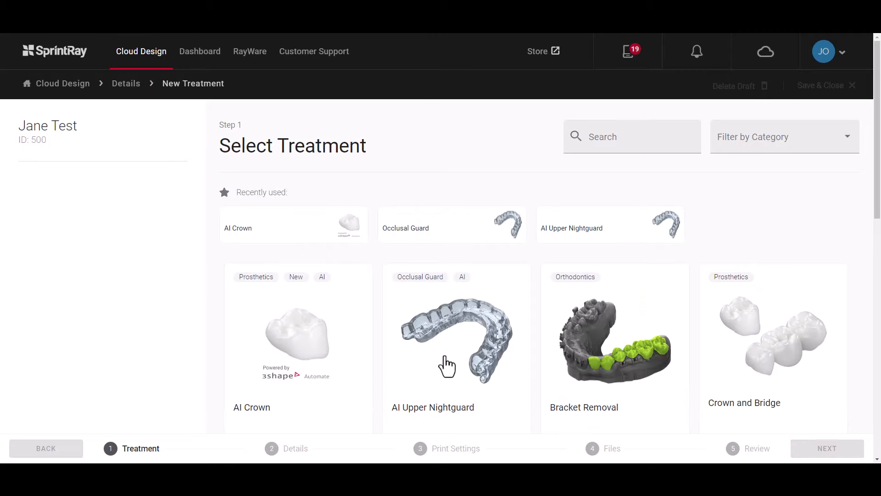
scroll("down", 3)
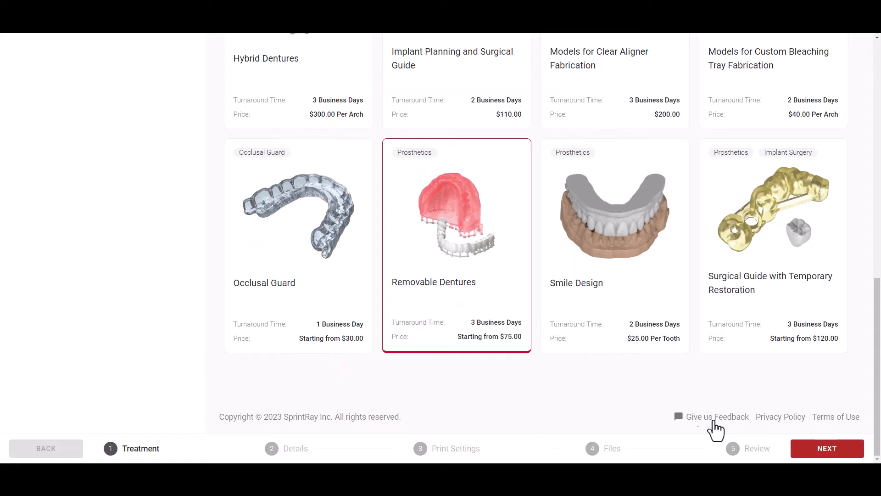
left_click(828, 448)
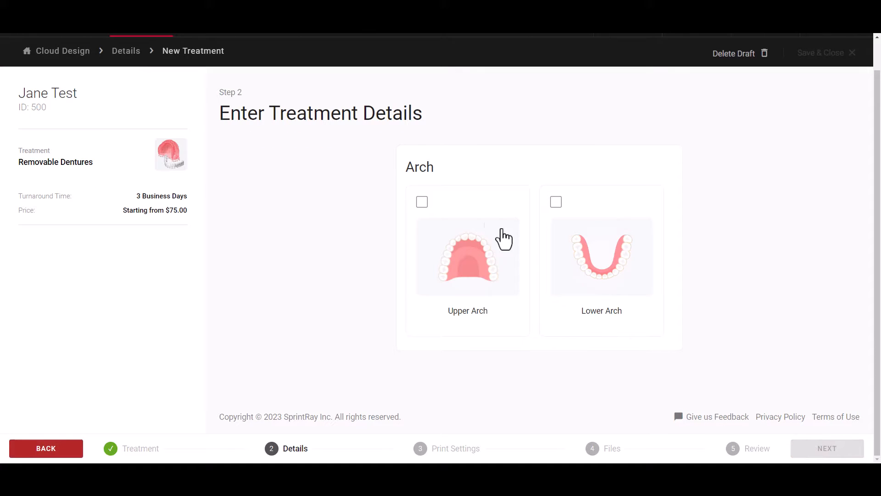
- Set Upper Arch, reference denture Yes, and Improved design in the denture details
left_click(422, 202)
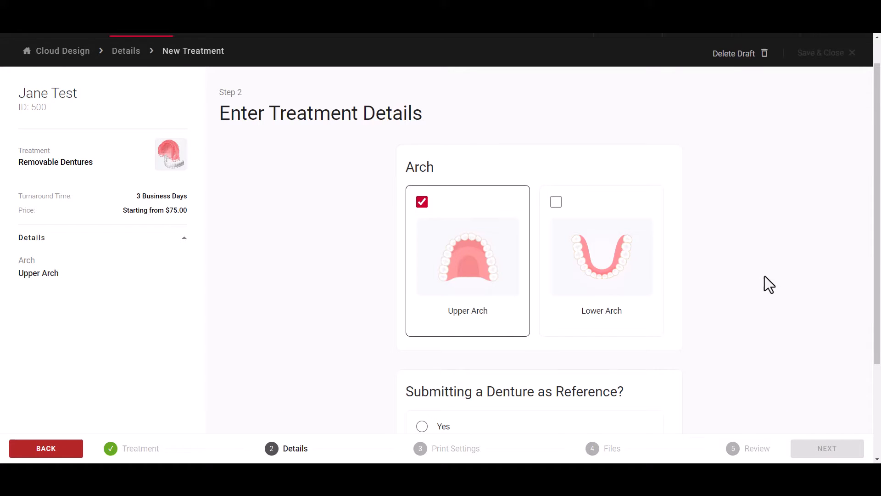
scroll("down", 3)
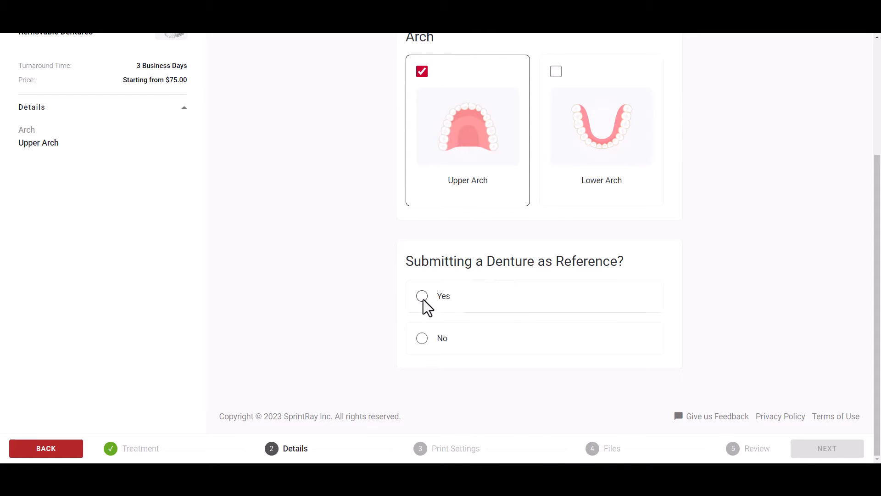
left_click(422, 296)
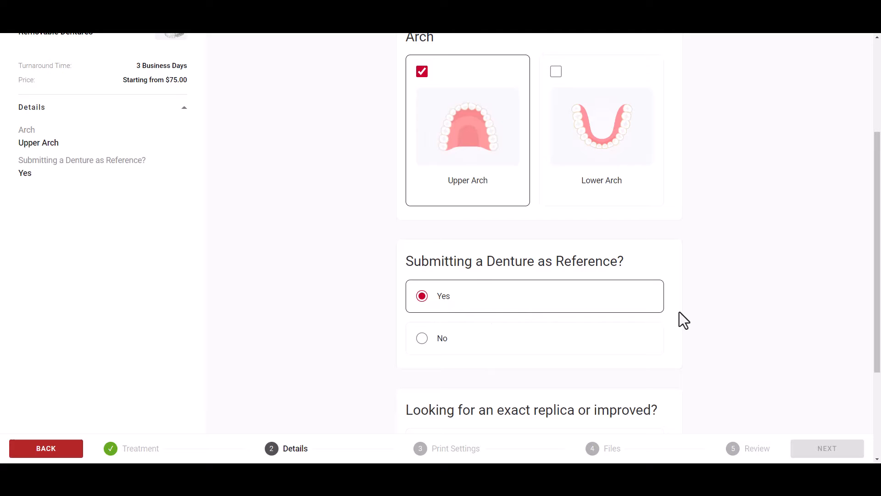
scroll("down", 3)
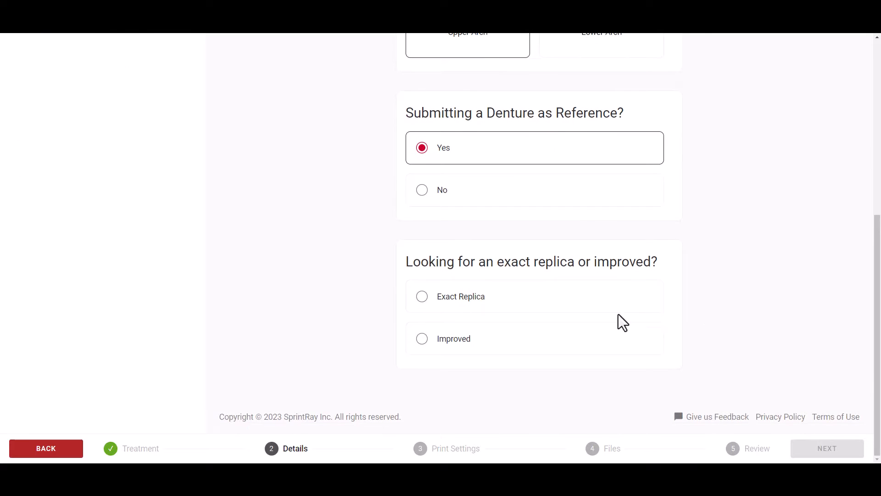
left_click(421, 339)
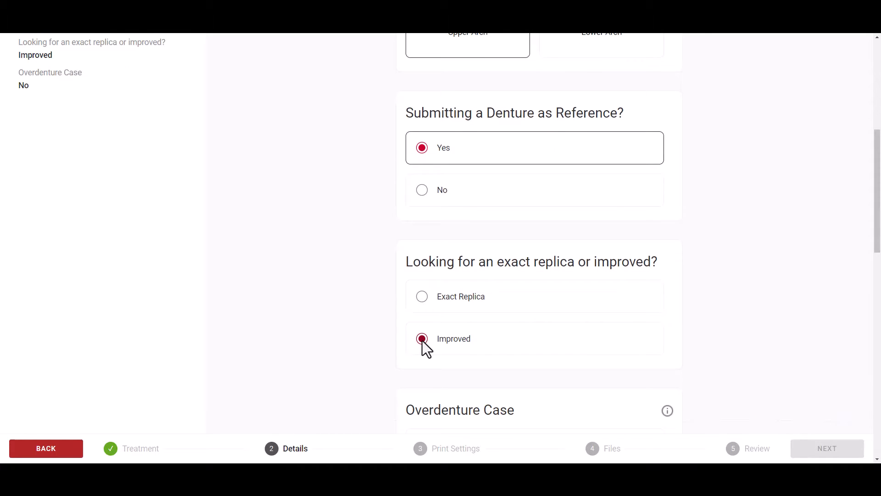
scroll("down", 3)
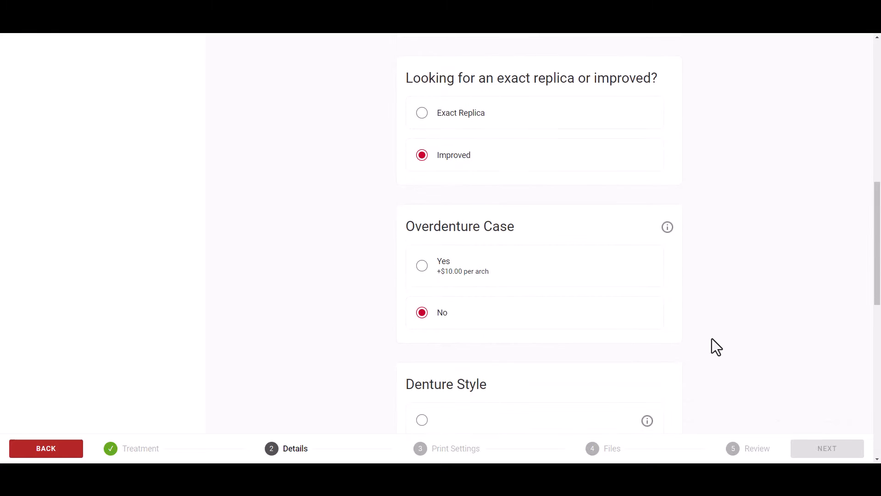
scroll("down", 3)
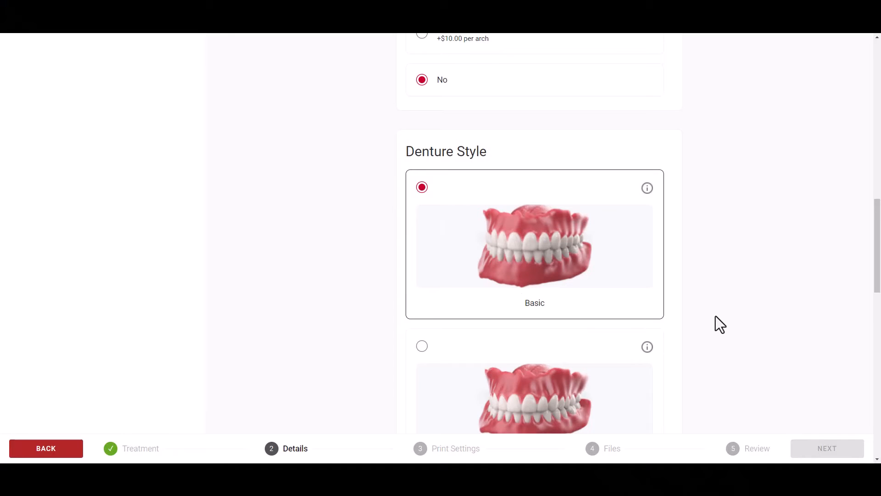
- Choose the Standard denture style at an extra $10.00 per arch instead of Basic
scroll("down", 3)
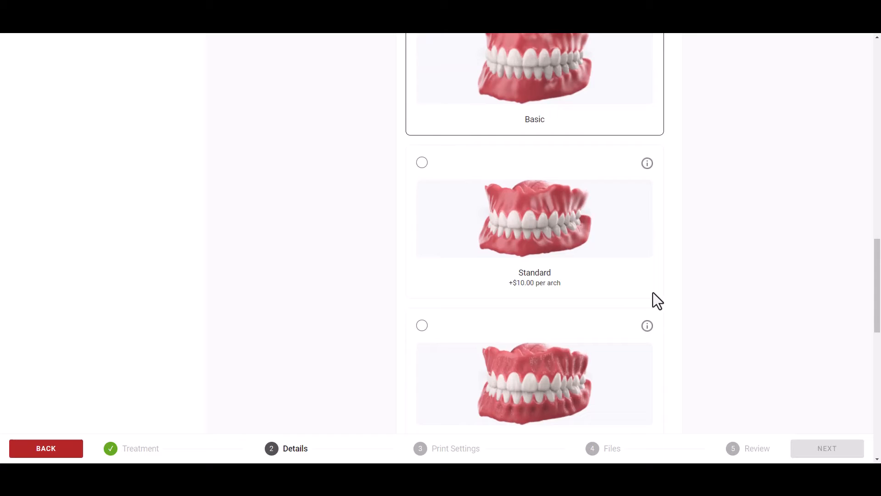
left_click(423, 162)
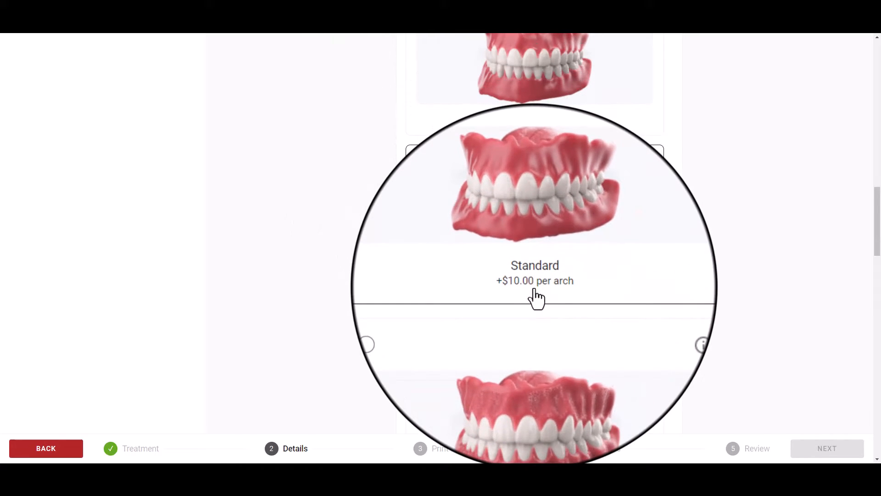
left_click(534, 219)
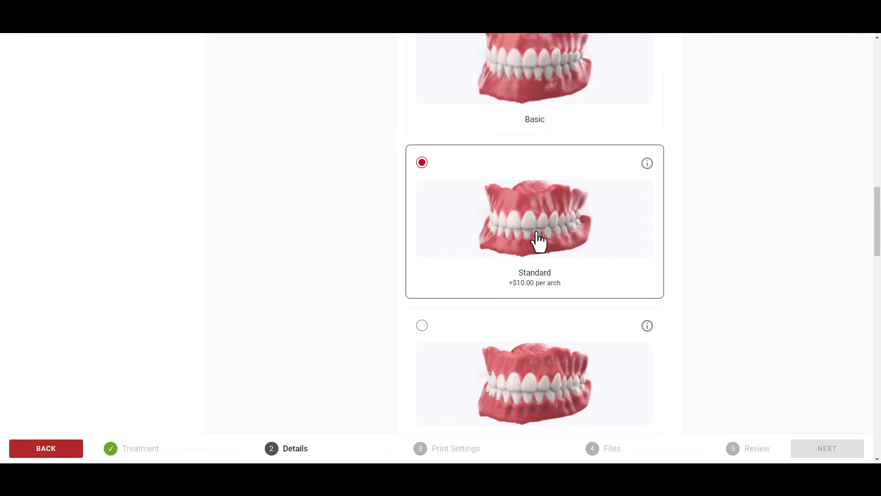
- Set the tooth mould to Feminine and enter 'JT' as the text label
scroll("down", 3)
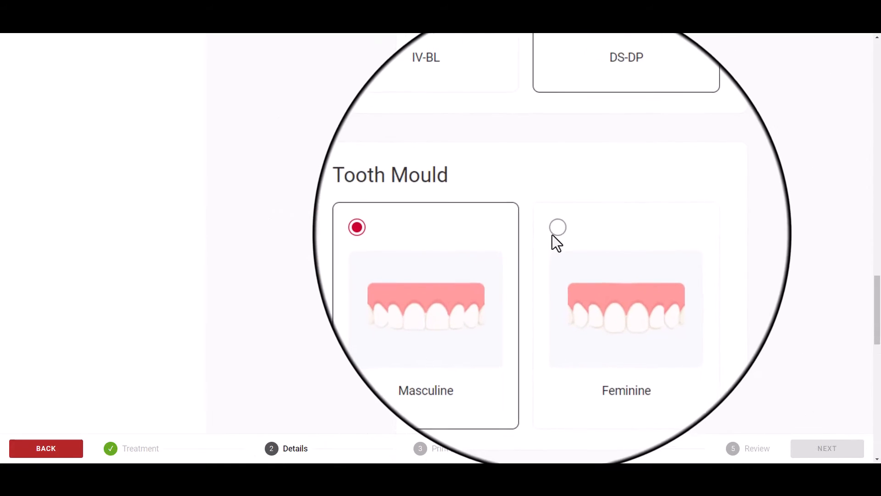
left_click(558, 227)
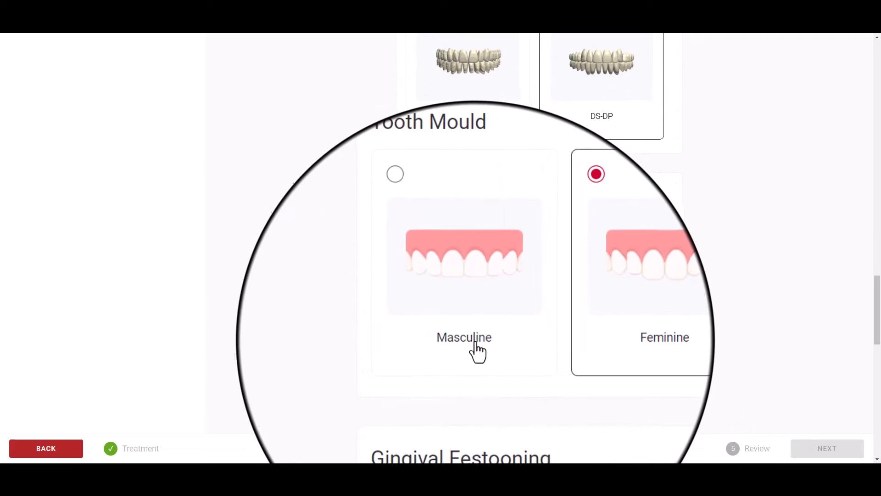
scroll("down", 3)
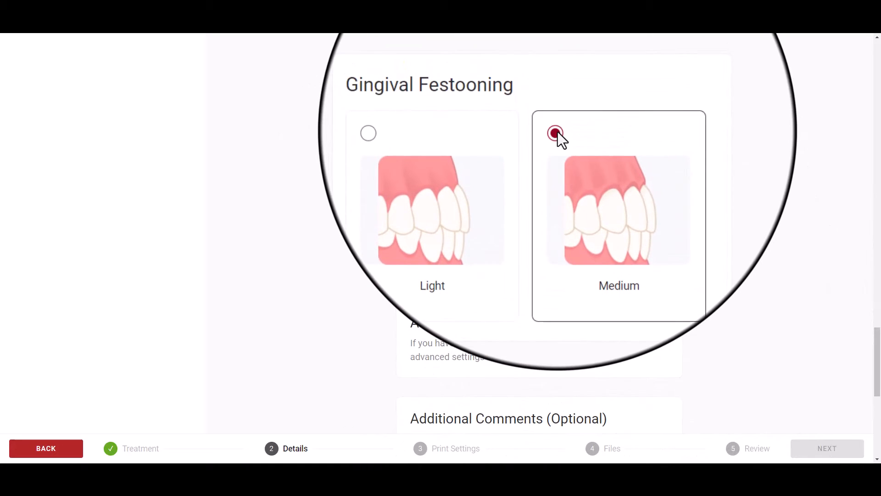
scroll("down", 3)
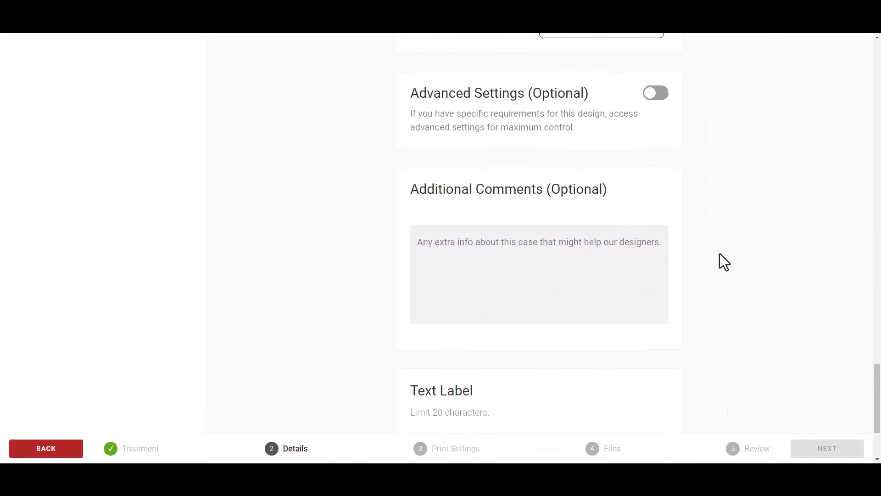
type("JT")
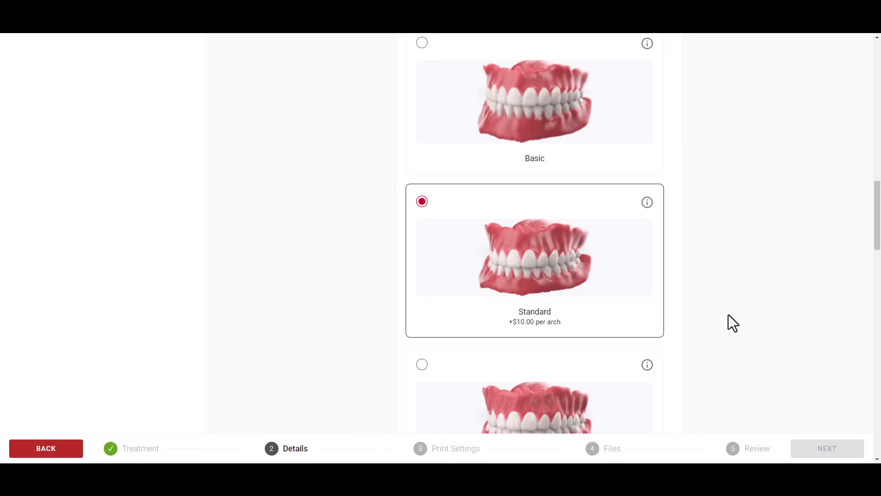
- Select the DS-HG tooth library for the denture
scroll("down", 3)
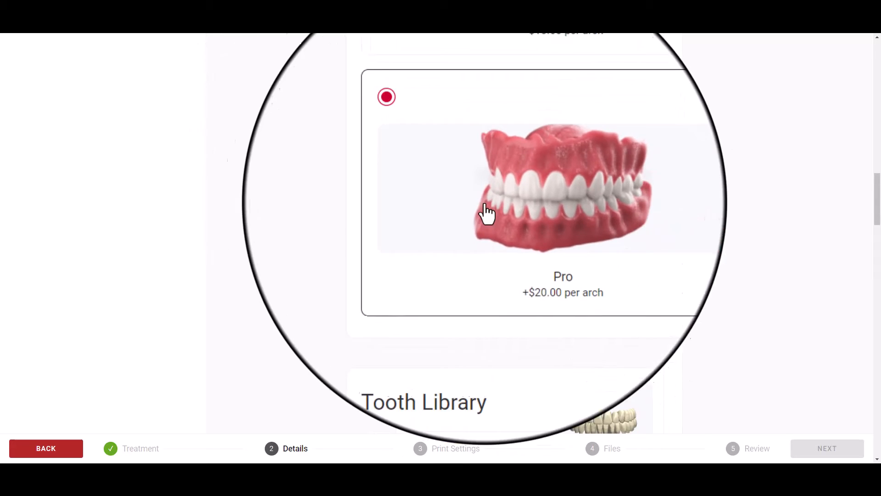
scroll("down", 3)
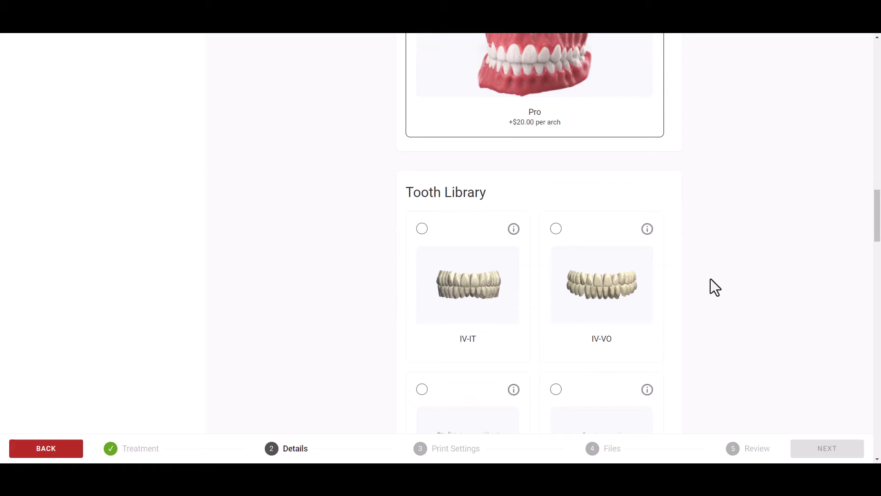
scroll("down", 3)
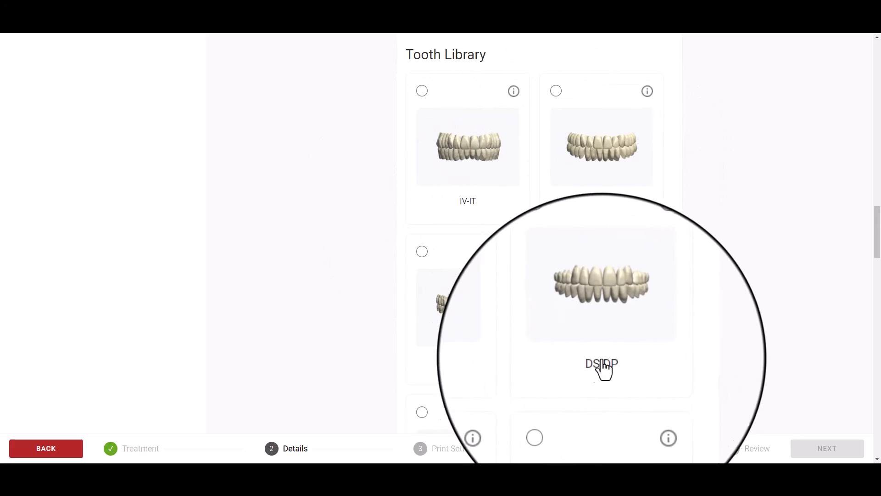
scroll("down", 3)
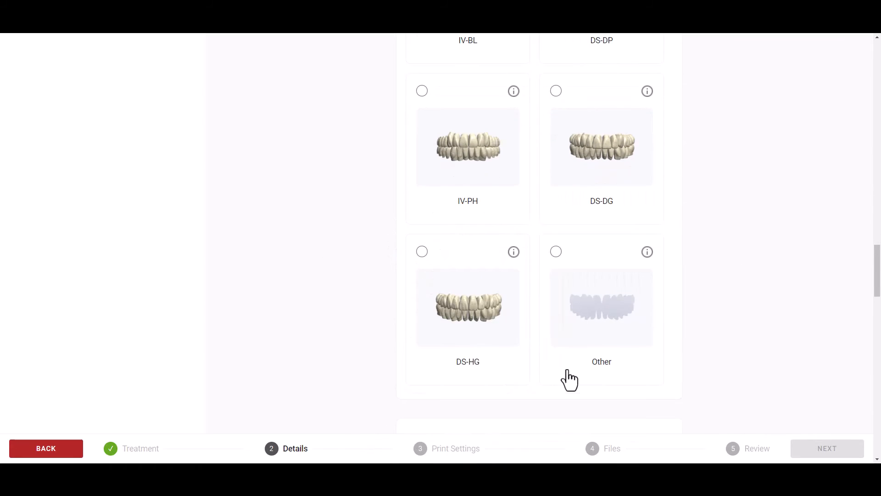
left_click(423, 252)
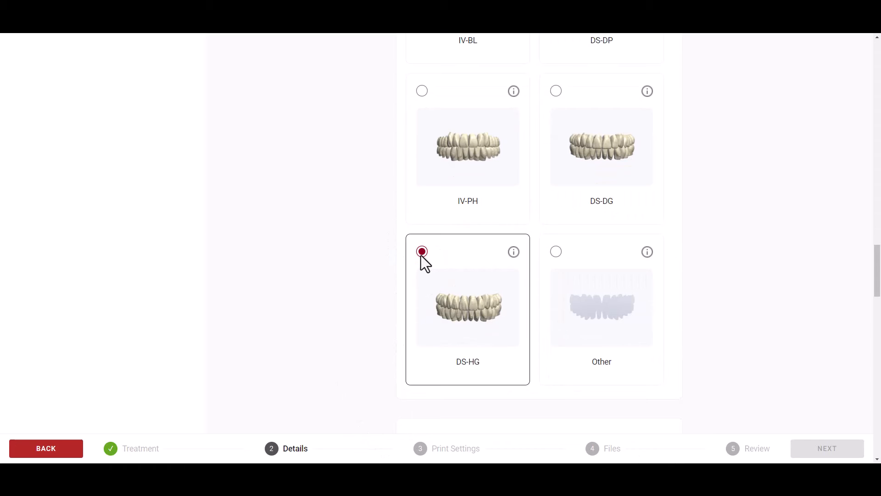
scroll("down", 3)
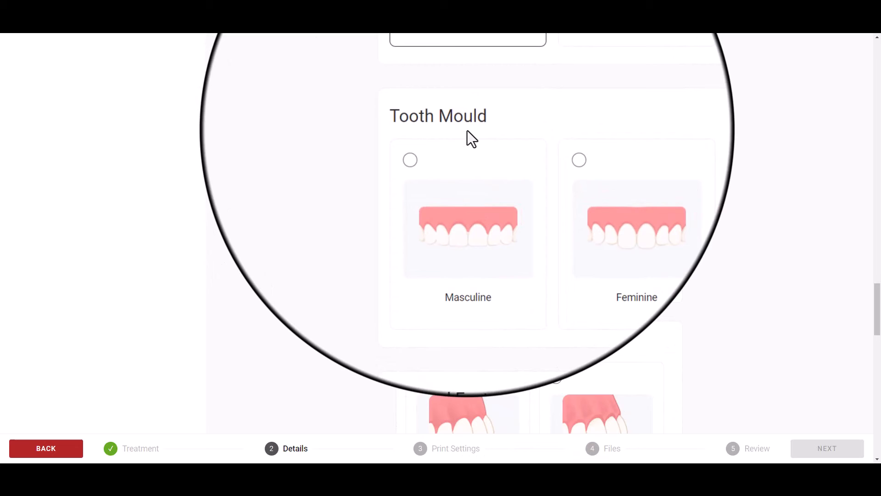
- Scroll through the remaining tooth mould and gingiva settings to the end of the details
scroll("down", 3)
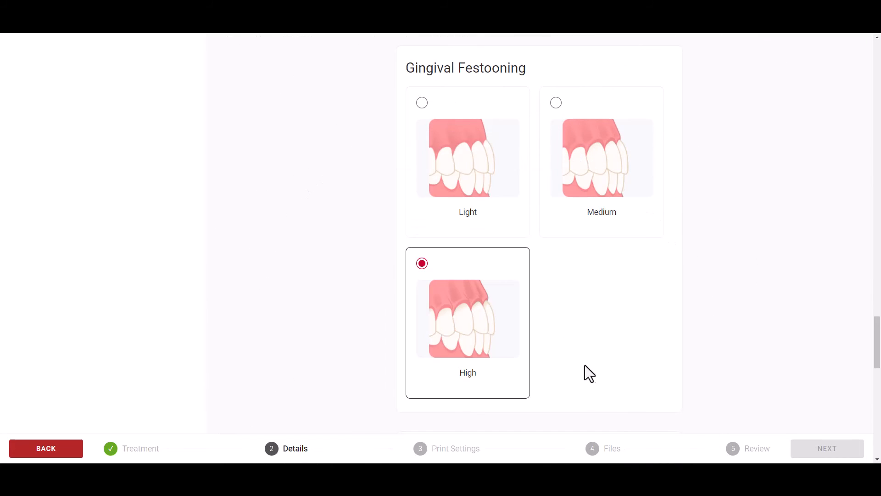
scroll("down", 3)
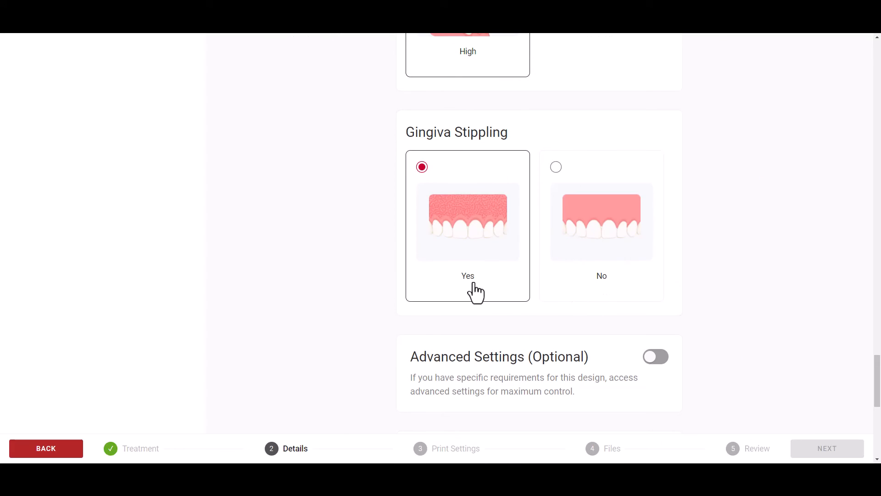
scroll("down", 3)
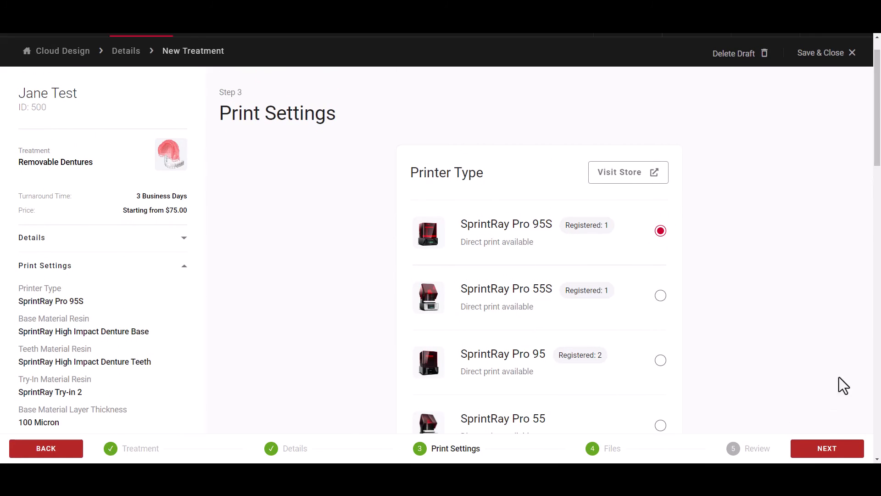
- Keep the print settings, review the three uploaded Trios scans, and continue to Review
left_click(826, 448)
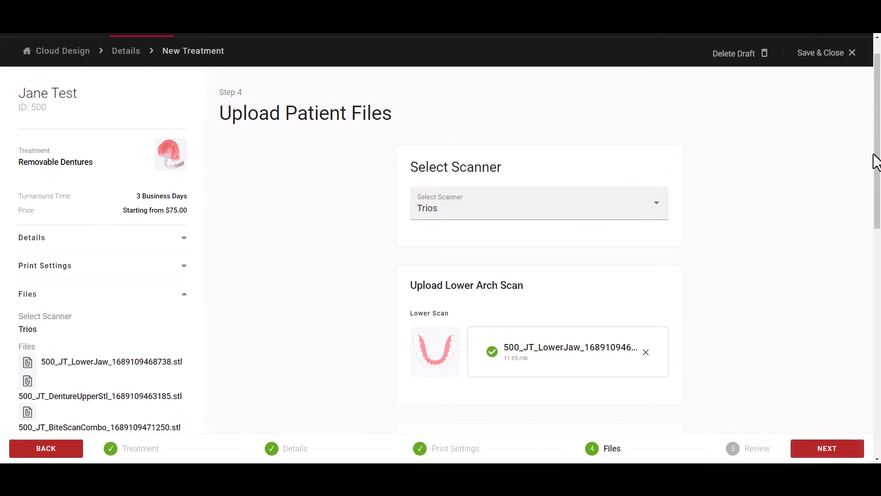
scroll("down", 3)
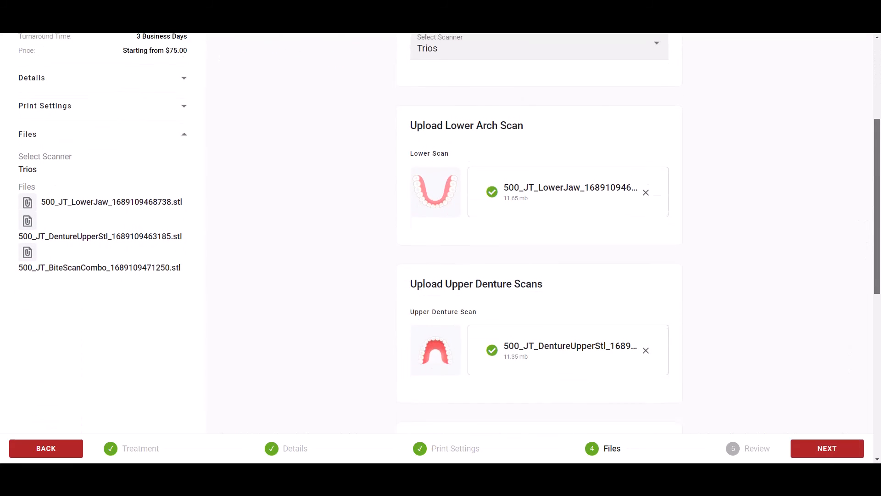
scroll("down", 3)
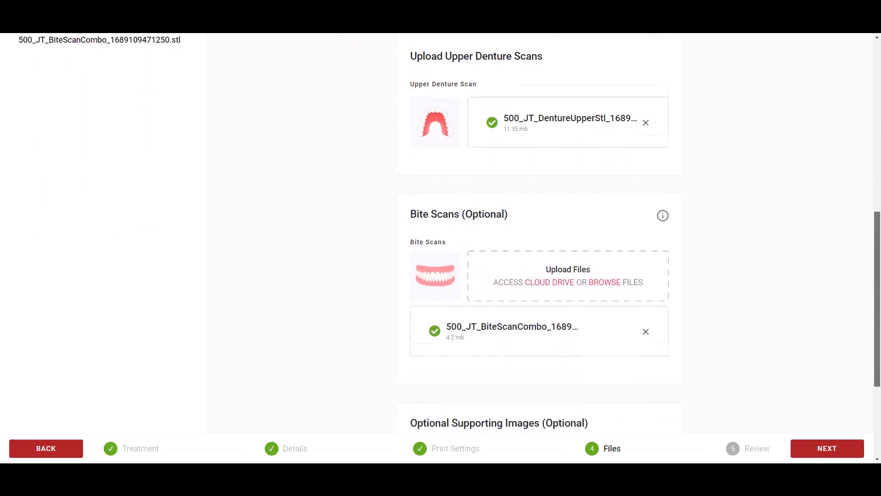
scroll("down", 3)
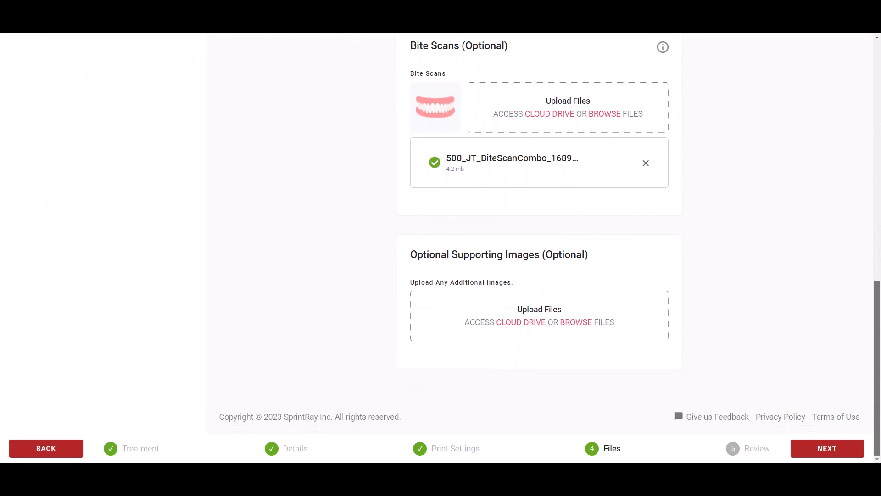
left_click(828, 448)
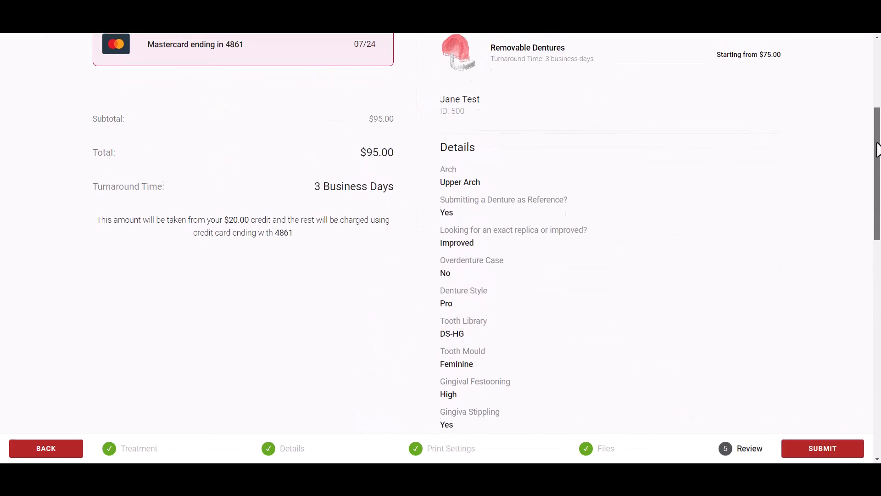
- Review the treatment summary and $95.00 total, then submit the order
scroll("up", 3)
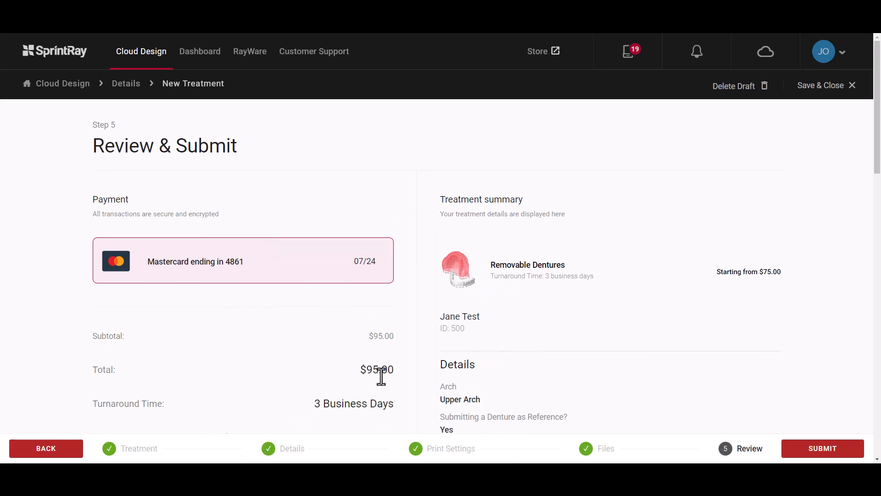
scroll("down", 3)
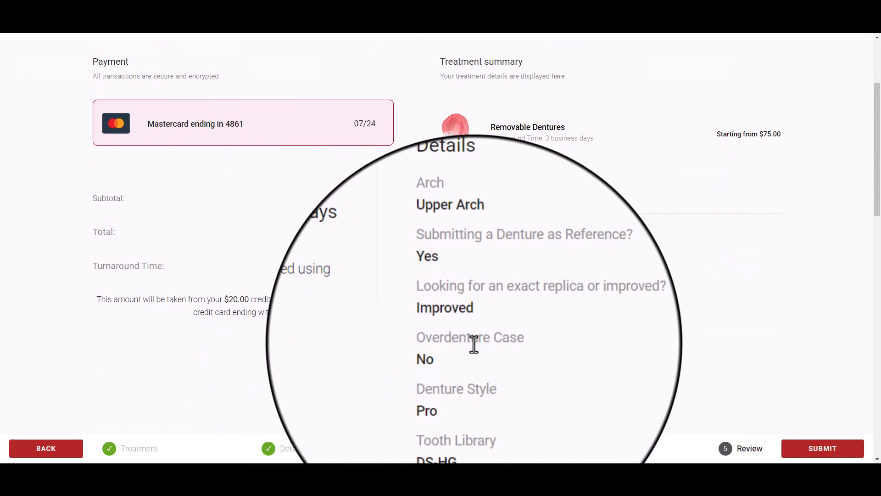
scroll("down", 3)
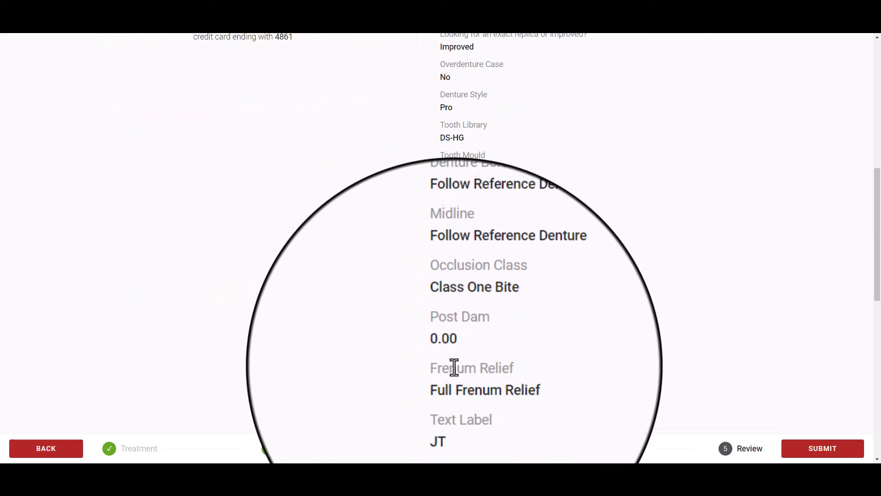
scroll("down", 3)
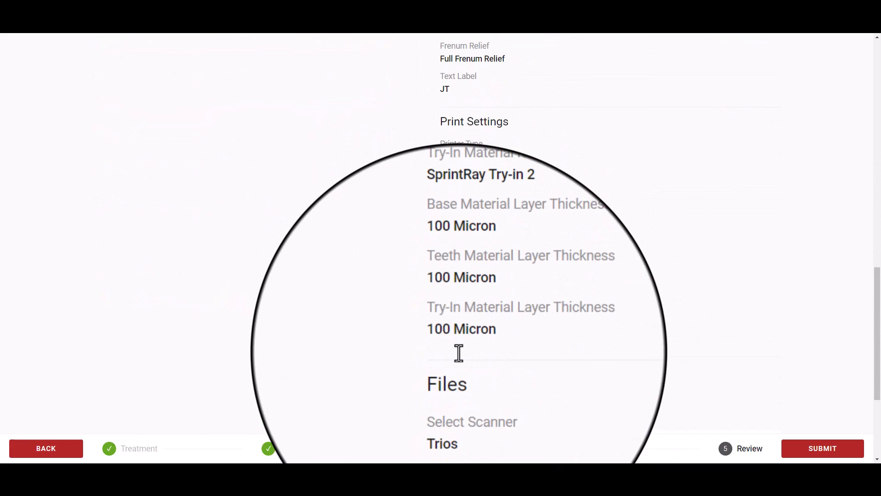
scroll("down", 3)
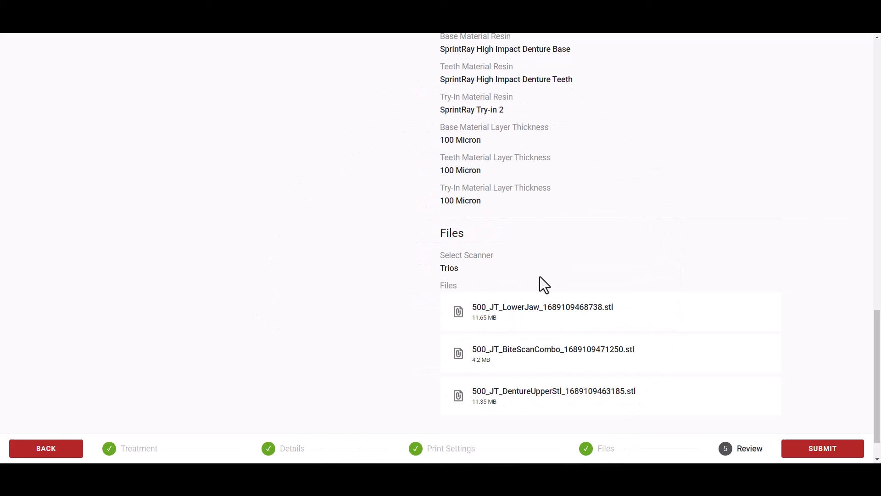
left_click(822, 448)
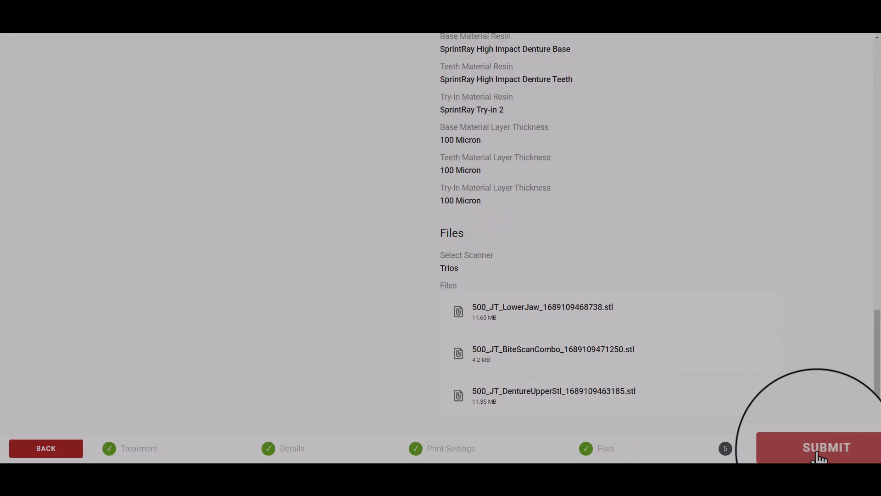